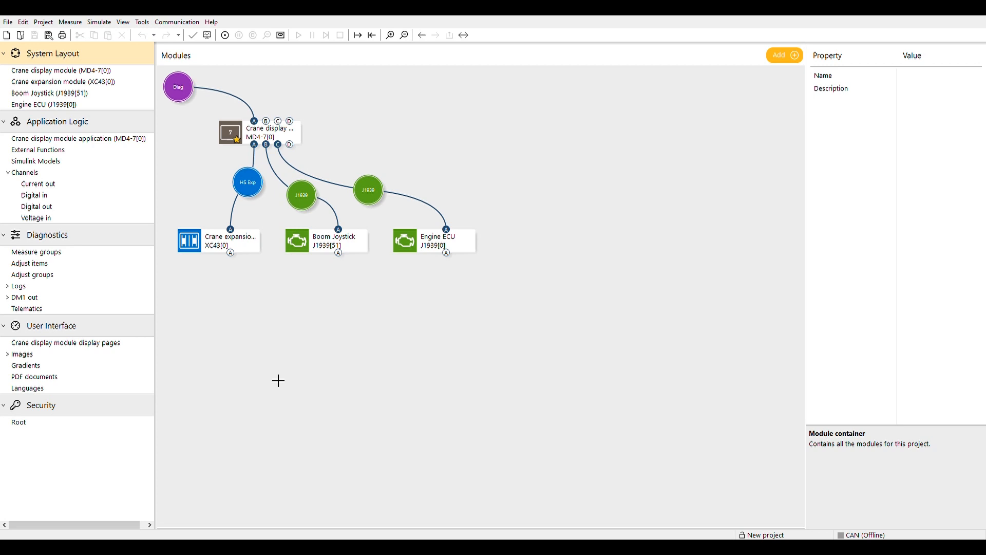
mouse_move(278, 377)
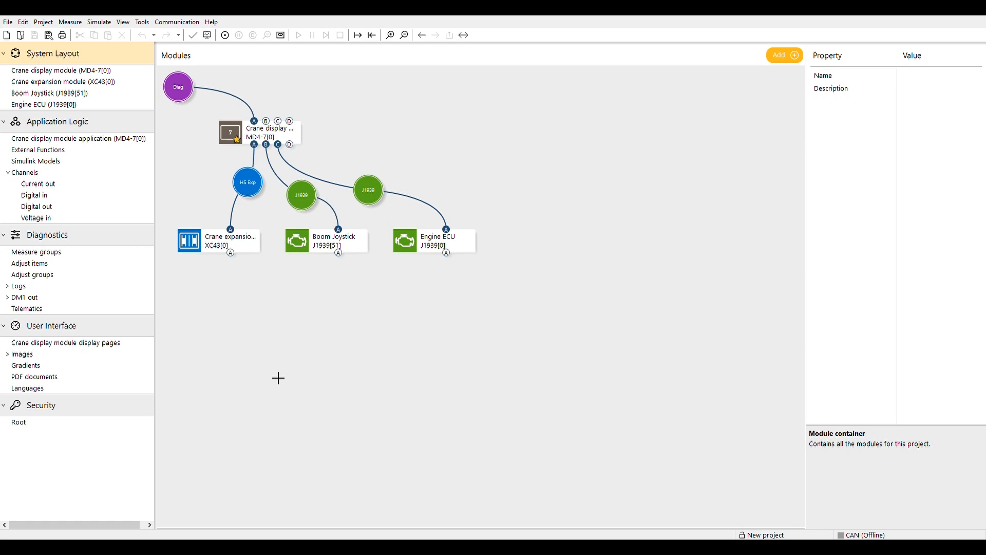
mouse_move(276, 377)
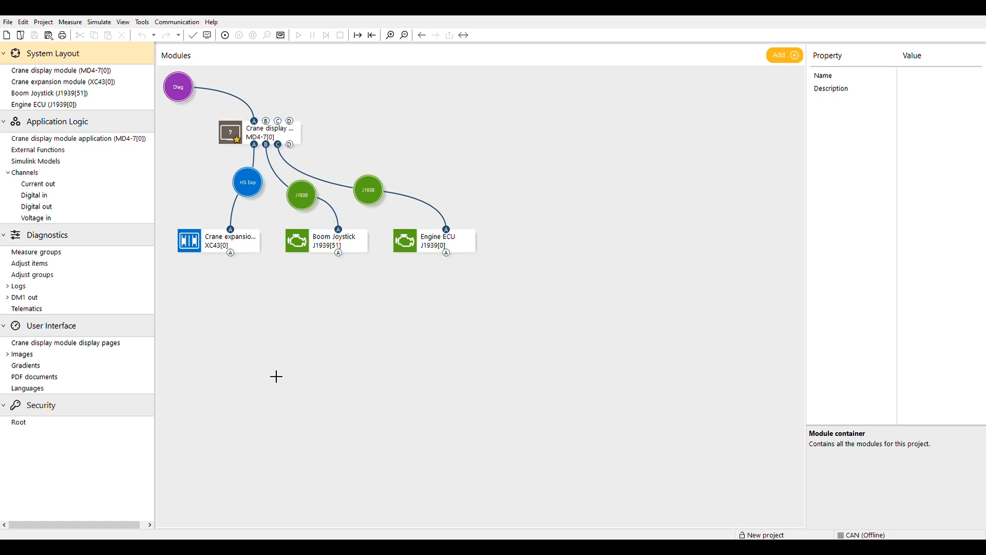
mouse_move(245, 328)
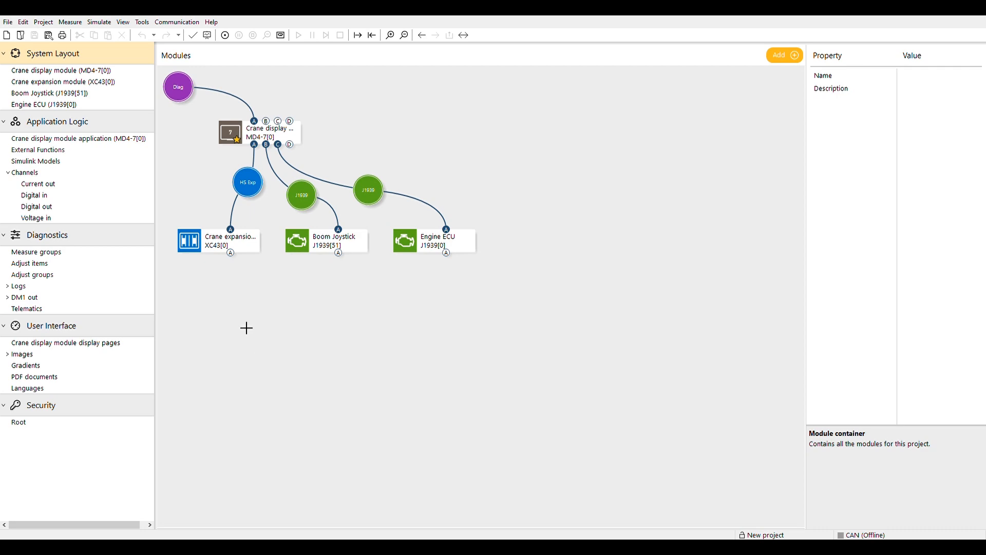
- Inspect Hydraulic System Pressure: calibration 500–4500 mV scaled 0–100%, alarms off
click(79, 139)
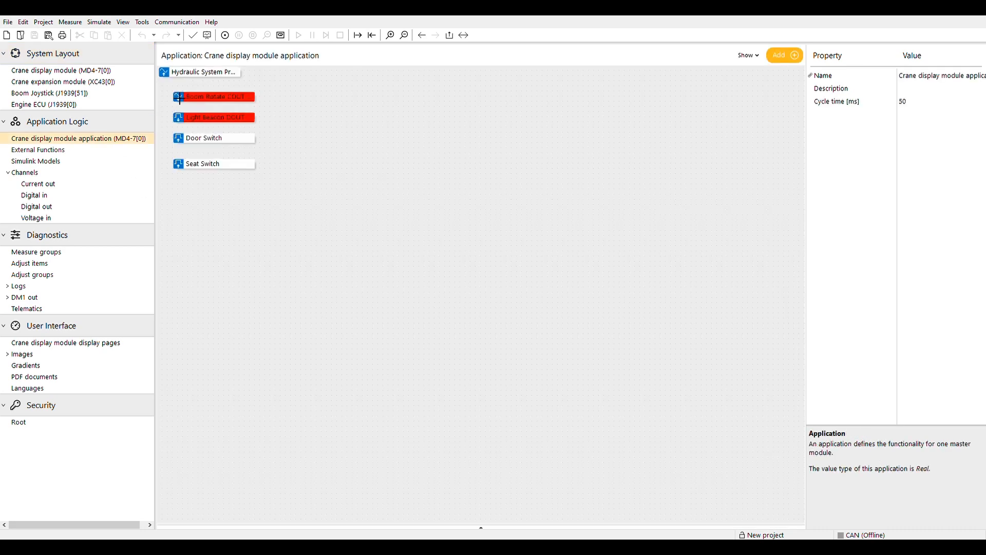
click(202, 72)
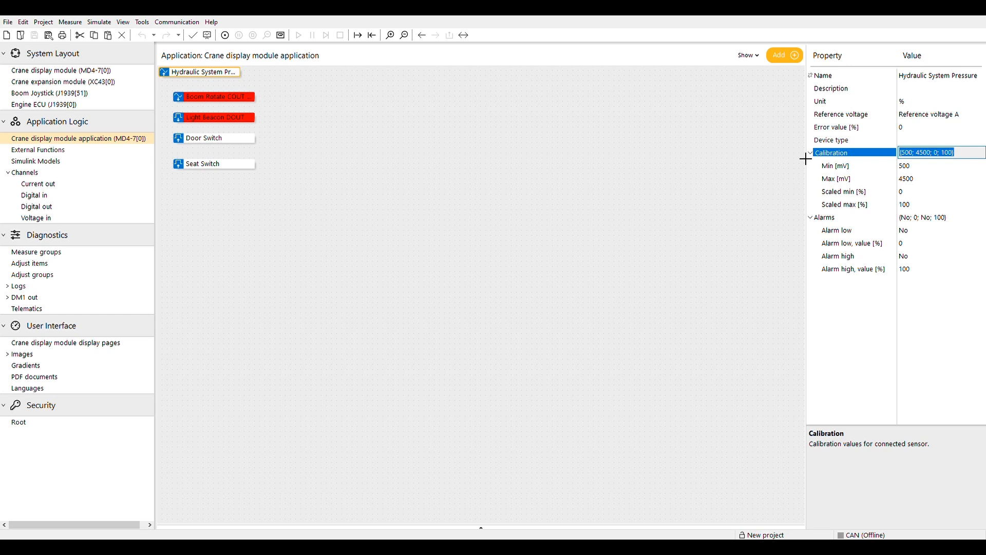
click(835, 217)
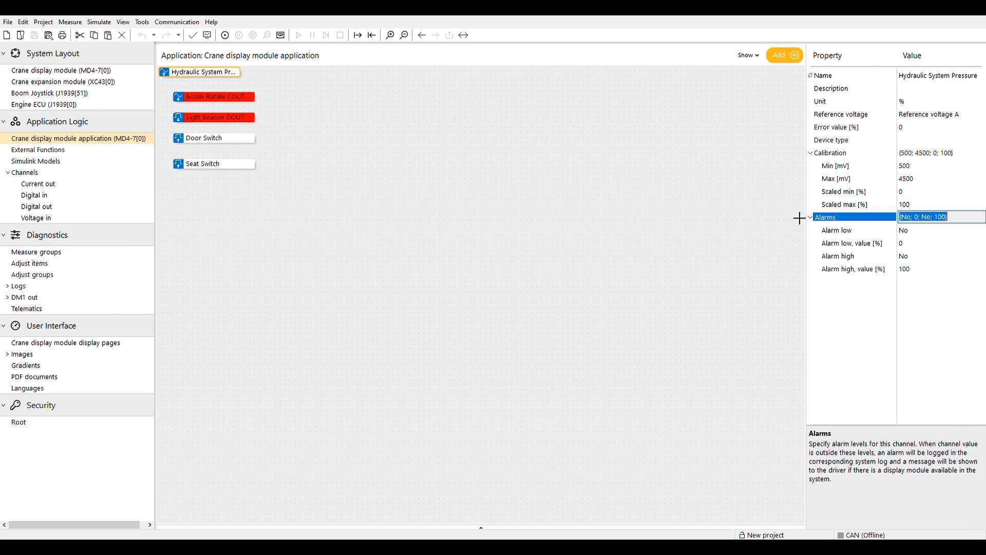
mouse_move(64, 76)
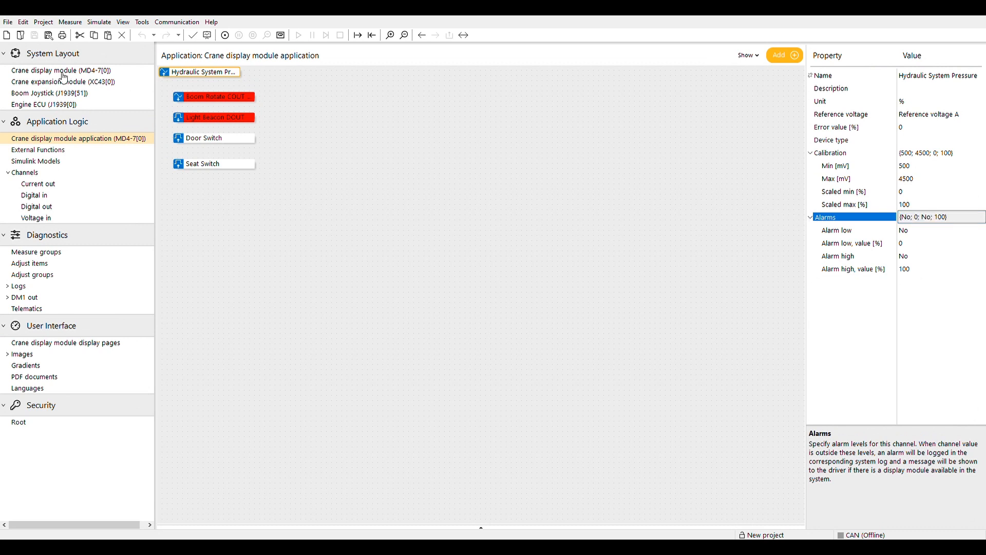
- Open the XC43[0] block diagram, select Seat Switch, and scroll down to Frequency in PU
click(62, 81)
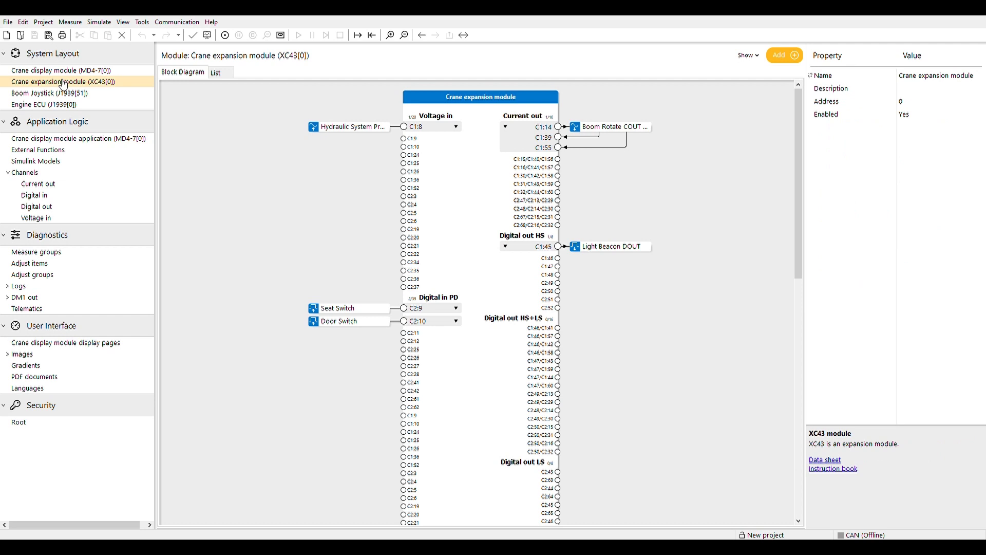
click(348, 307)
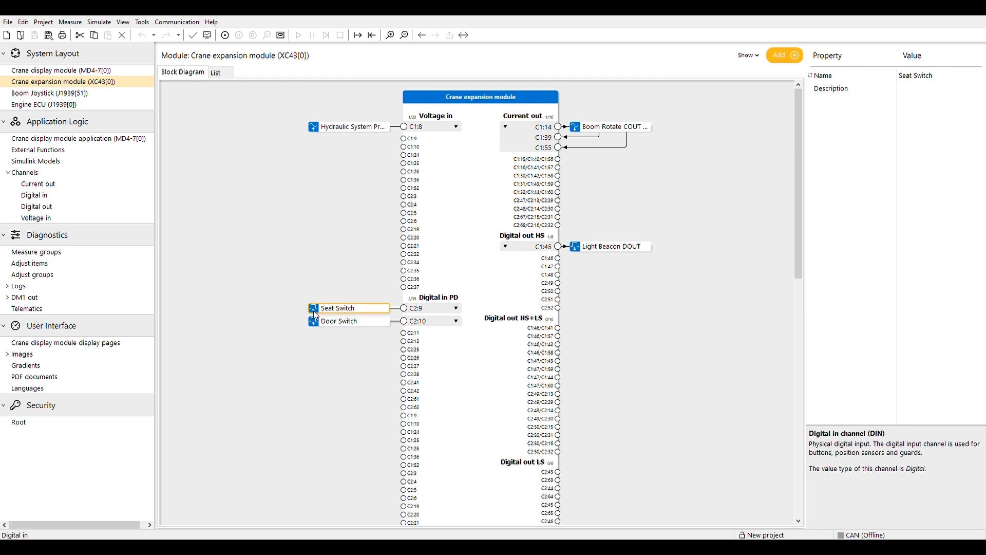
mouse_move(281, 313)
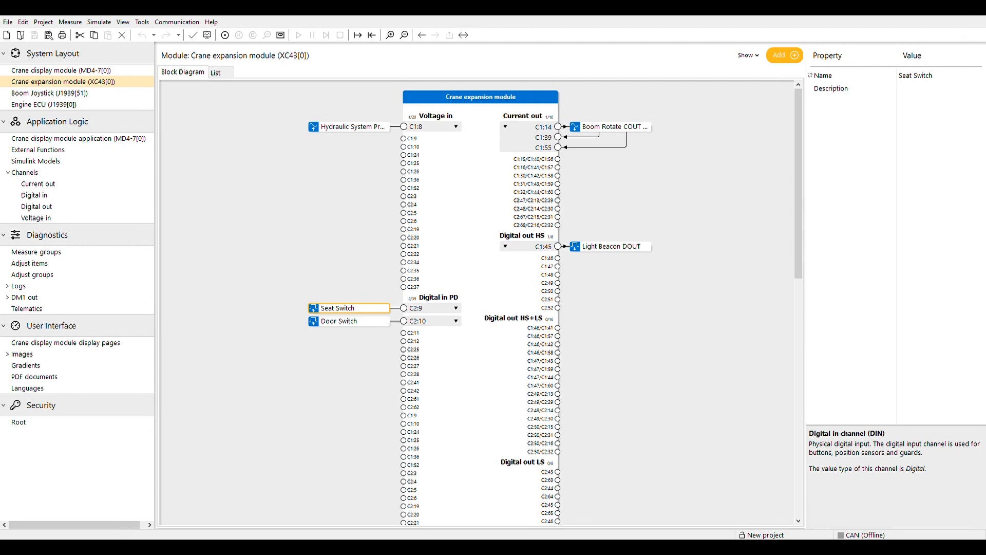
scroll(down, 3)
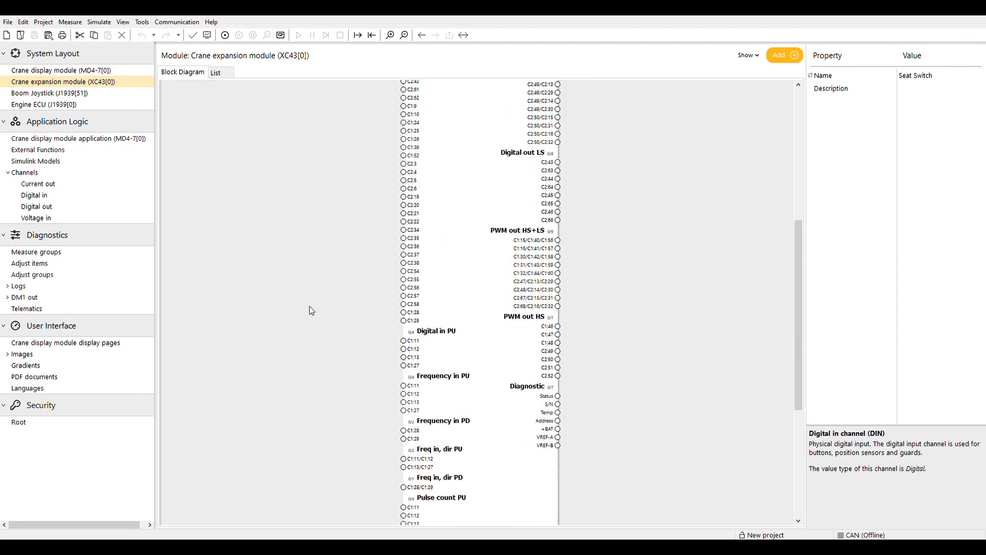
scroll(down, 3)
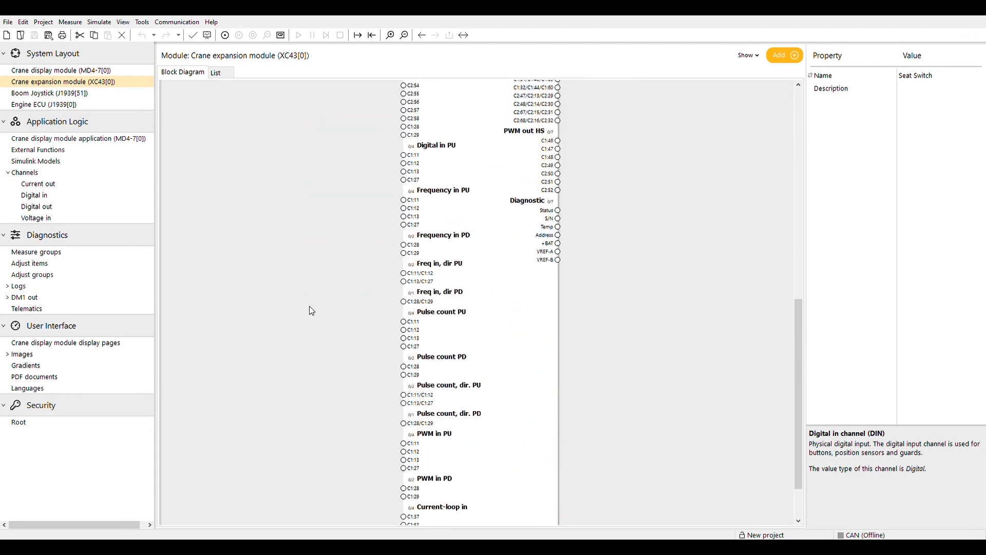
right_click(411, 154)
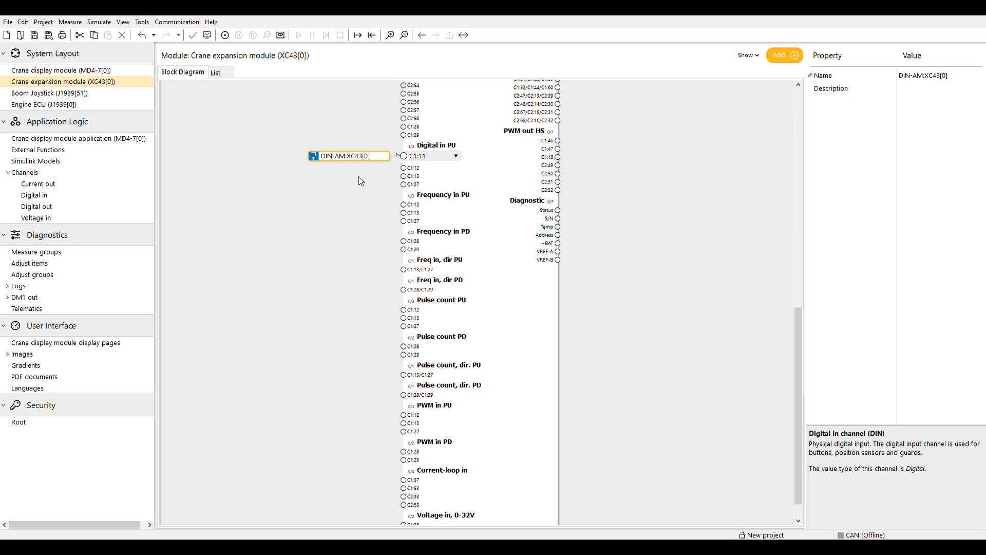
mouse_move(317, 181)
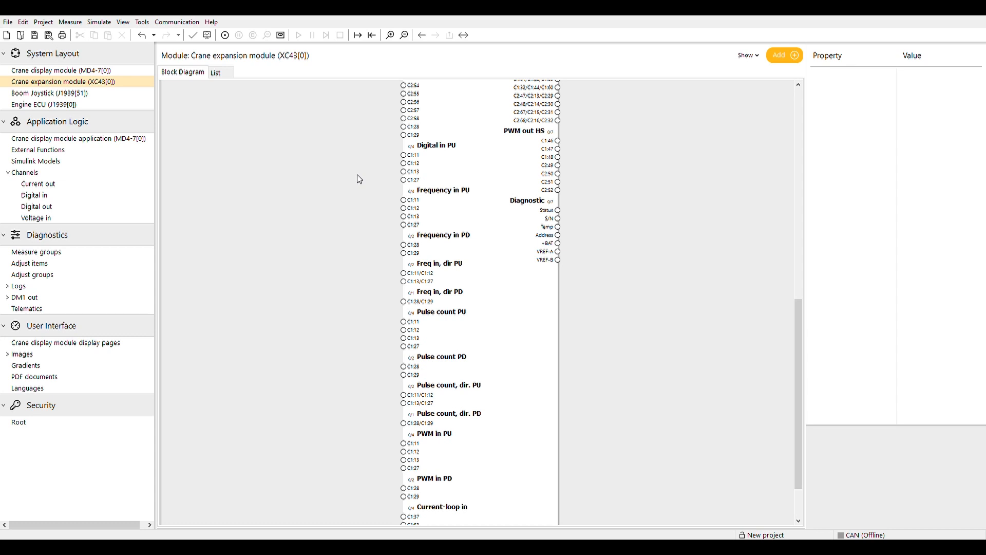
mouse_move(417, 201)
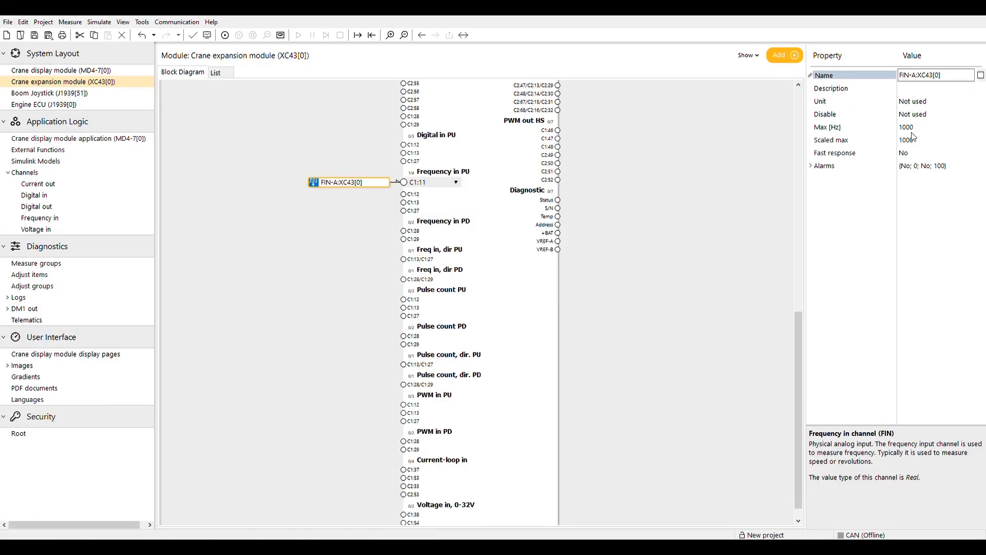
- Set the FIN-A:XC43[0] Disable property to the Door Switch digital input
click(930, 114)
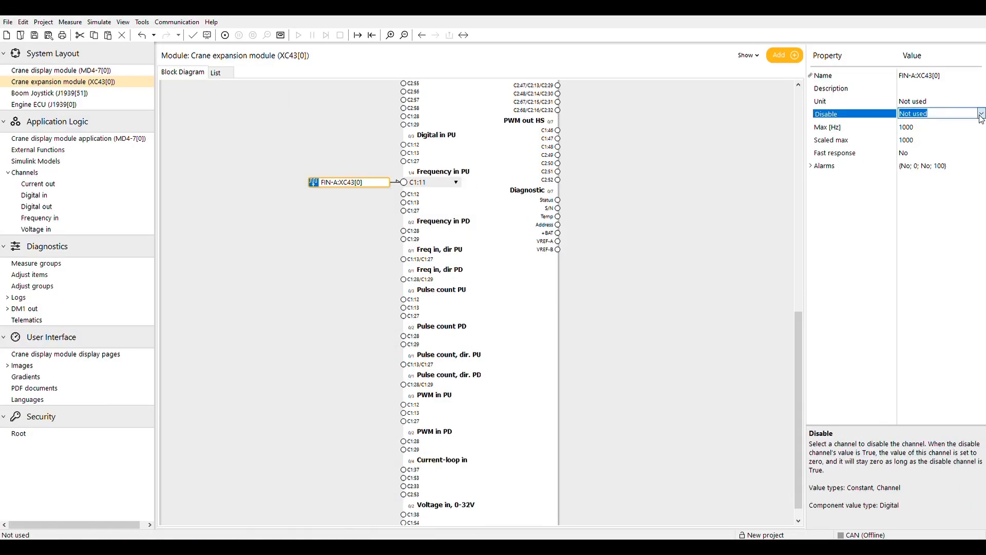
click(979, 114)
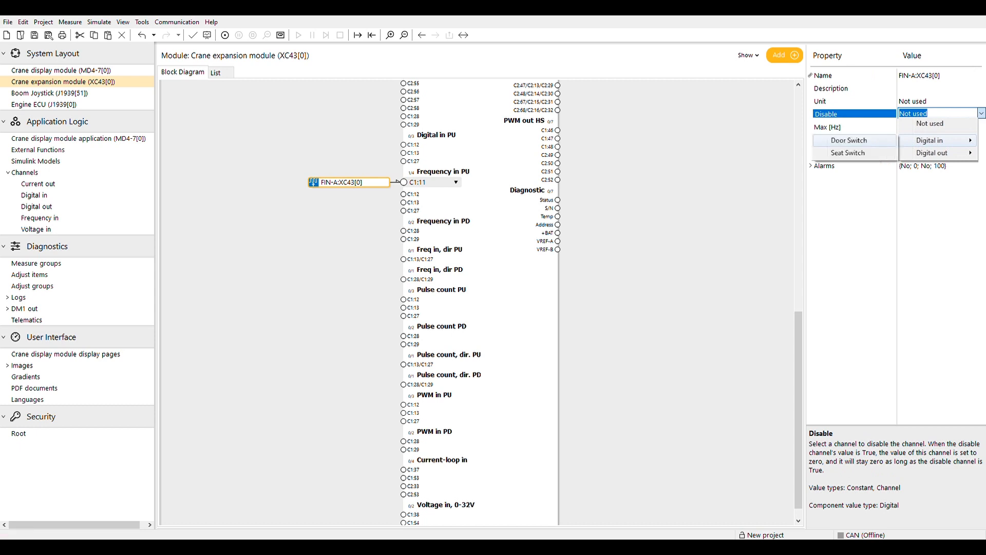
click(848, 140)
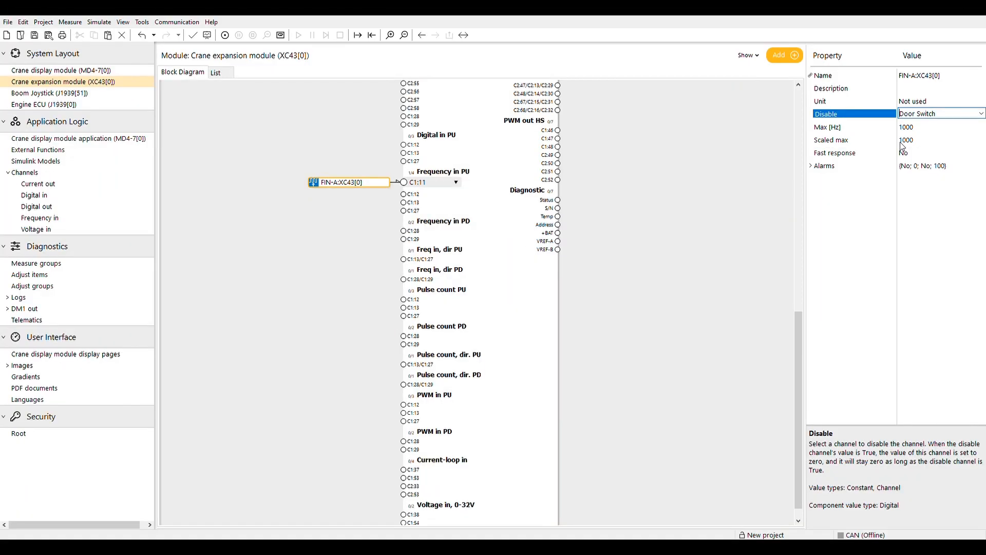